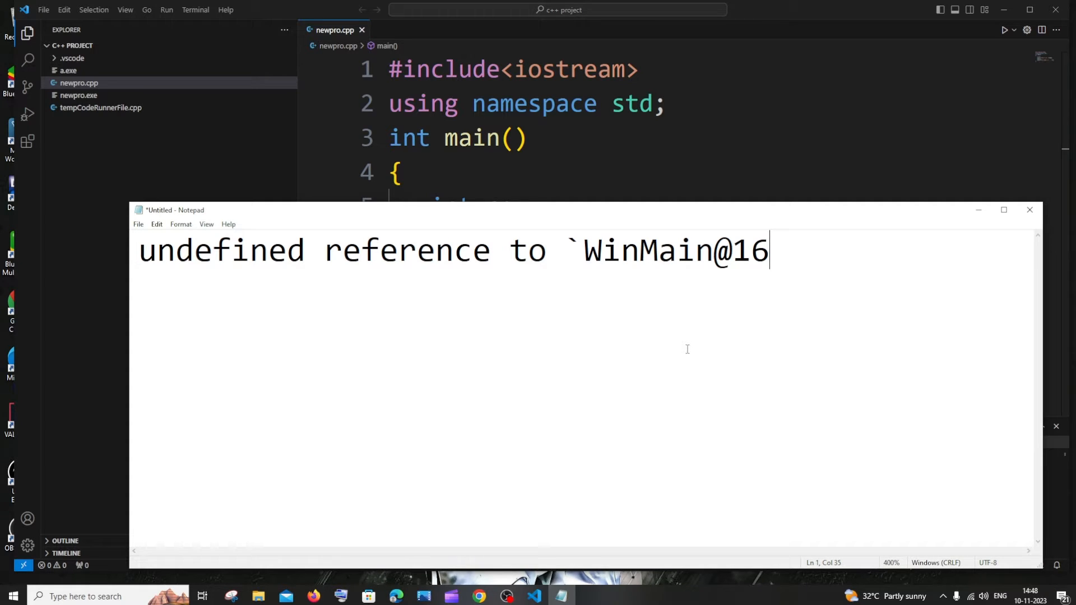
mouse_move(442, 264)
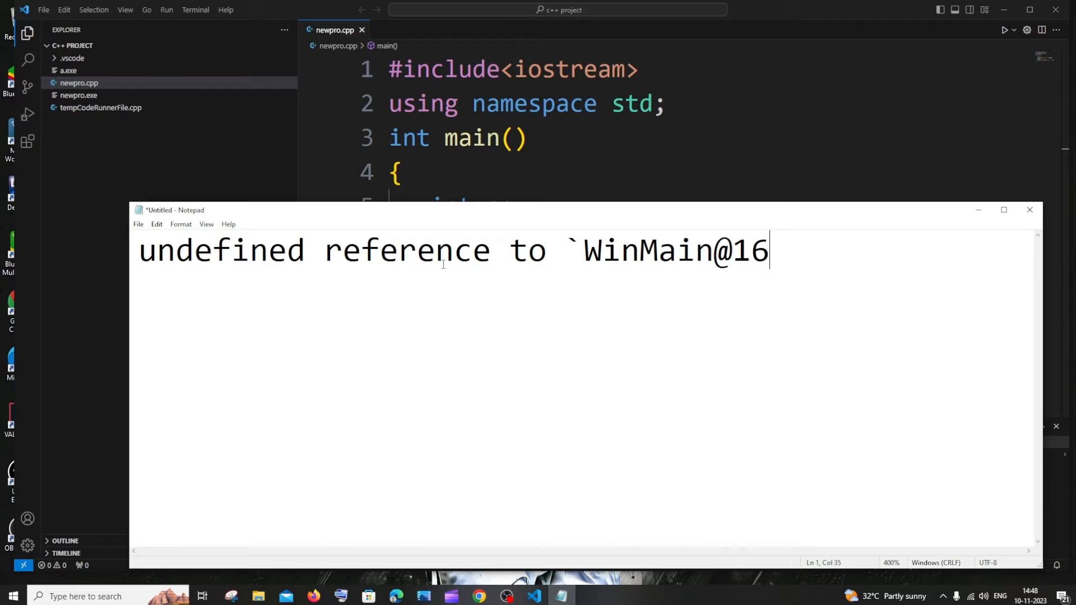
mouse_move(676, 256)
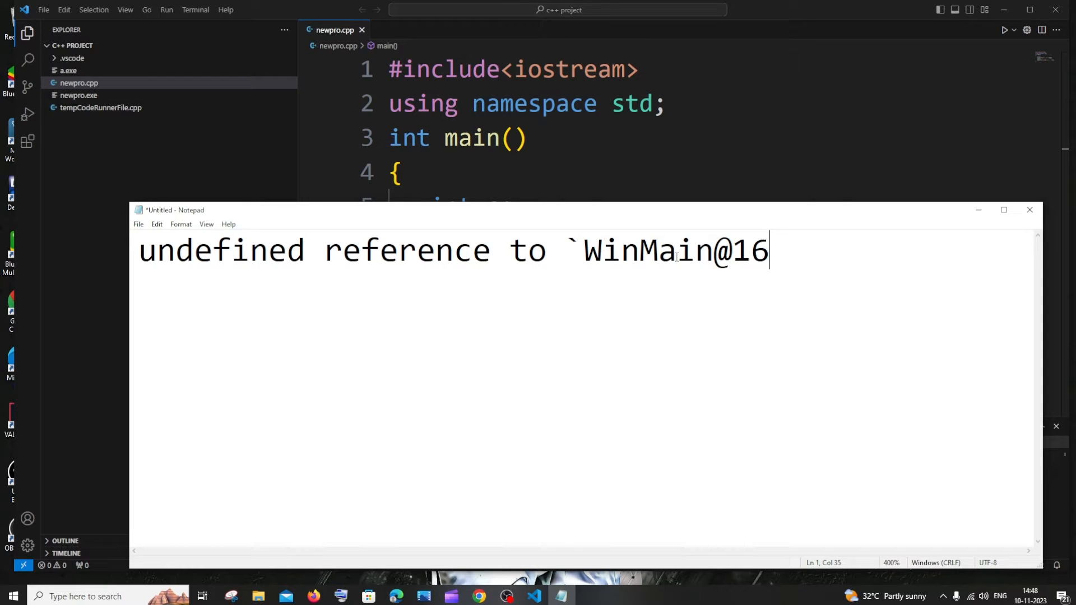
mouse_move(760, 217)
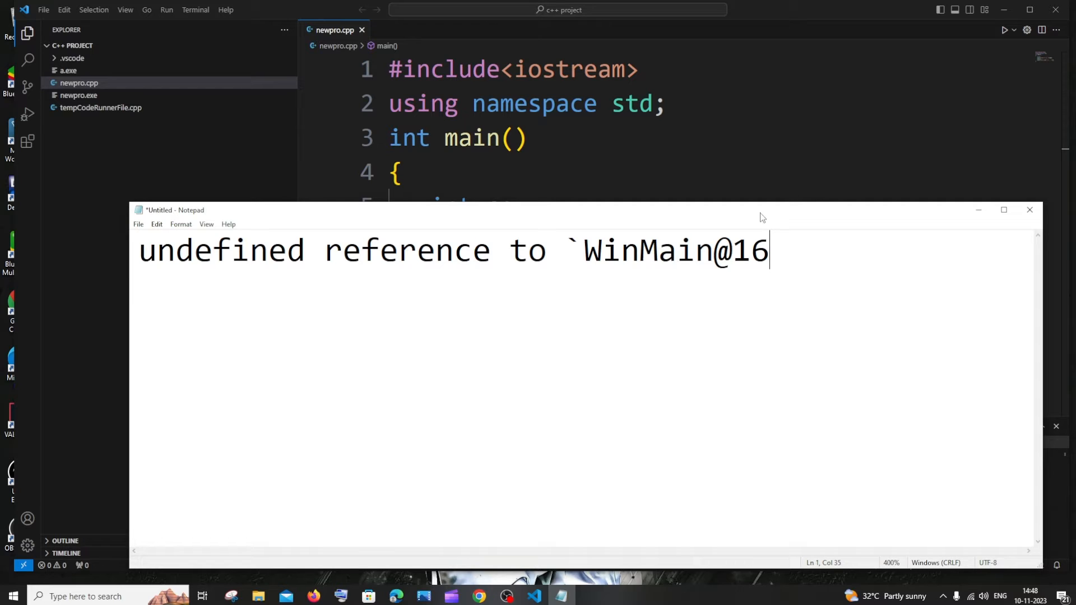
mouse_move(646, 187)
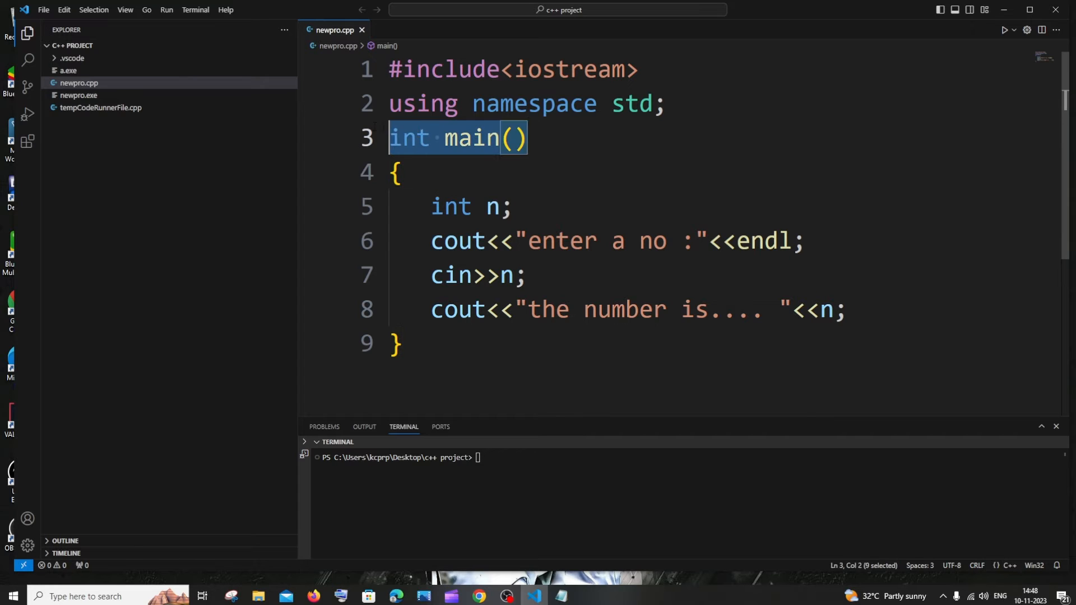
Step: Search settings for 'save all', tick Code-runner: Save All Files Before Run, and close Settings
left_click(528, 138)
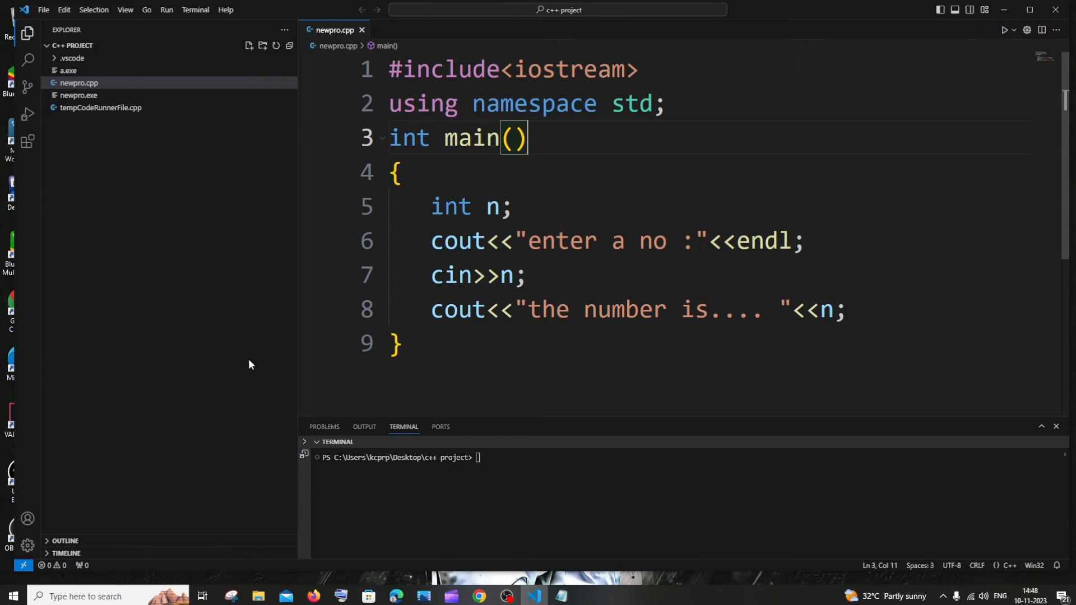
mouse_move(27, 545)
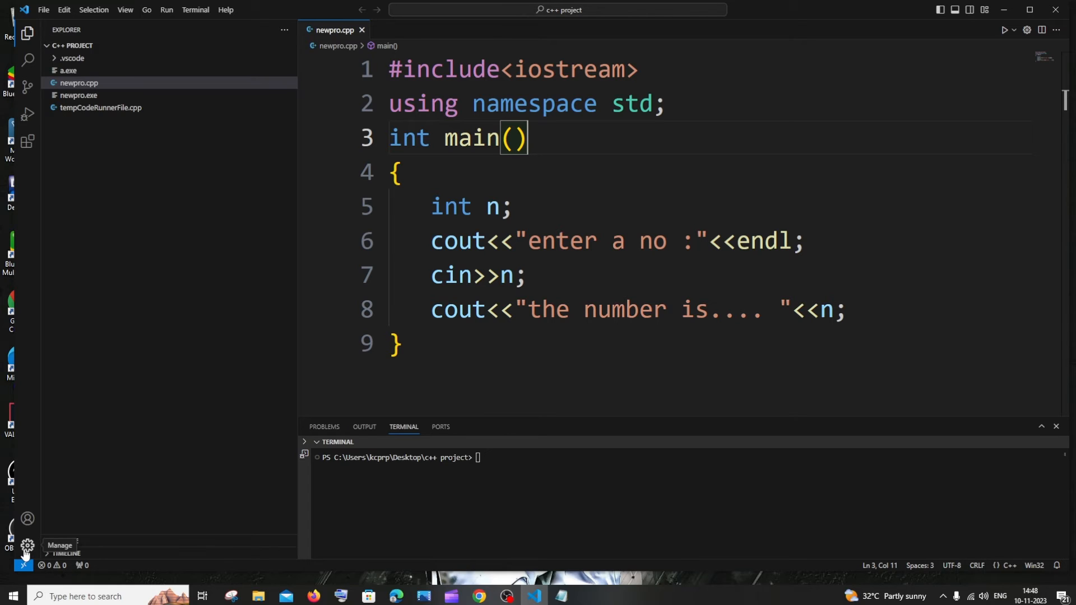
left_click(27, 545)
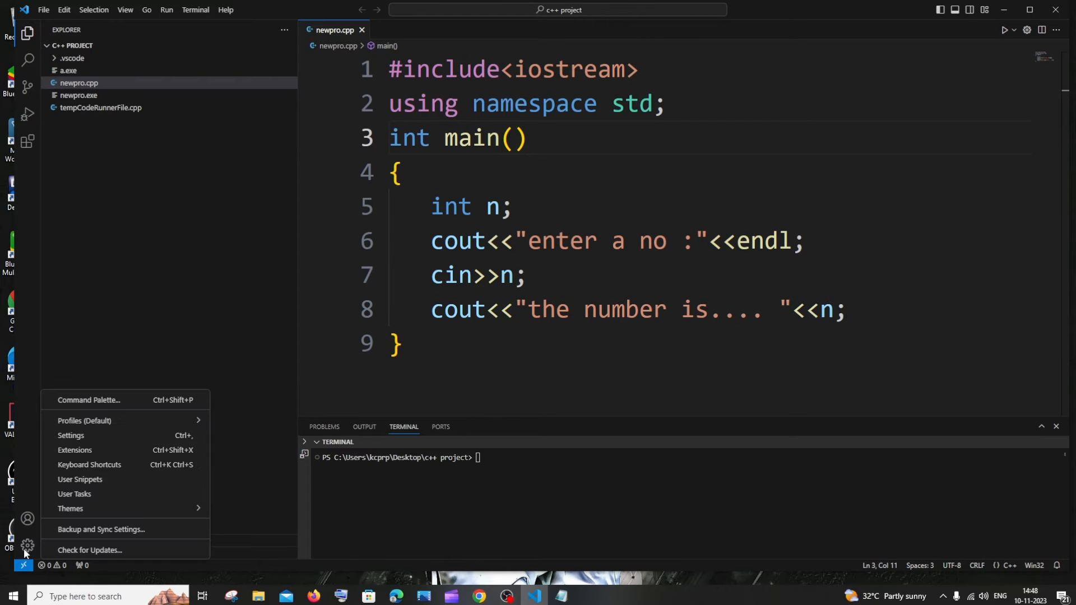
left_click(70, 435)
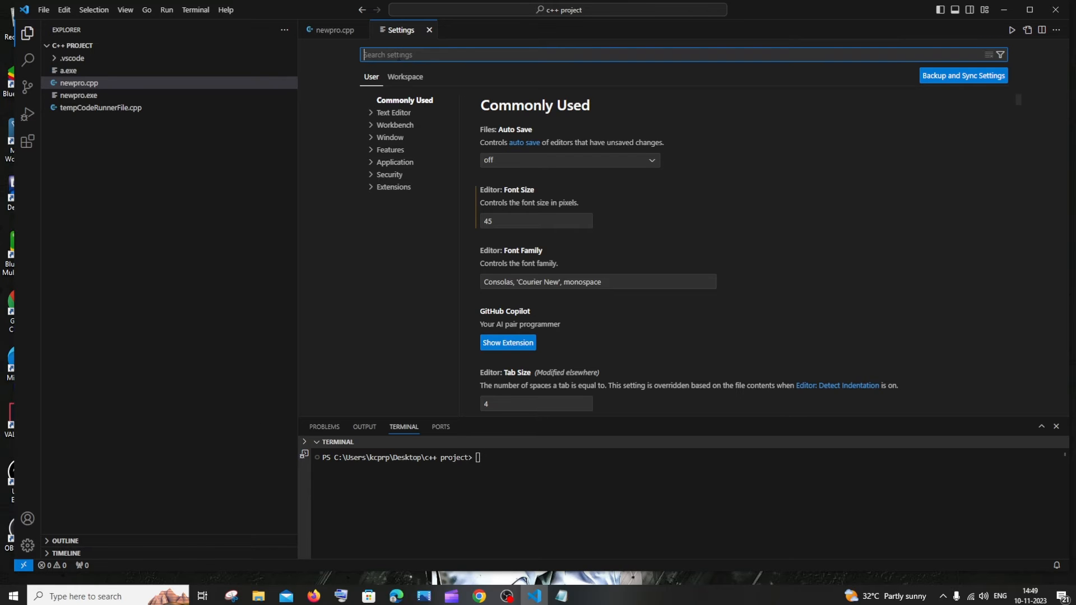
type("save a")
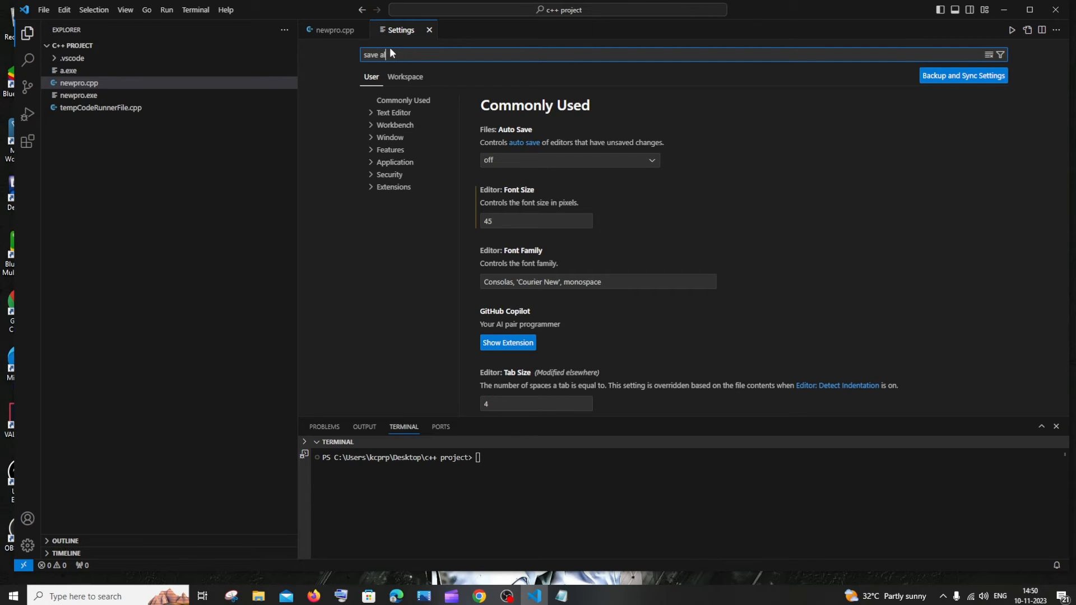
type("ll")
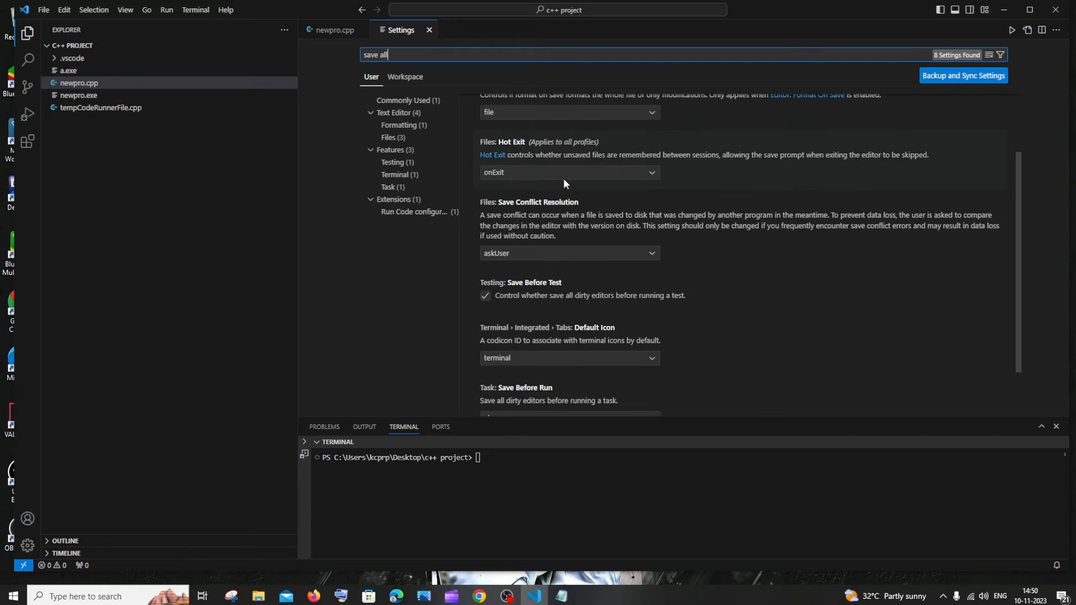
scroll("down", 3)
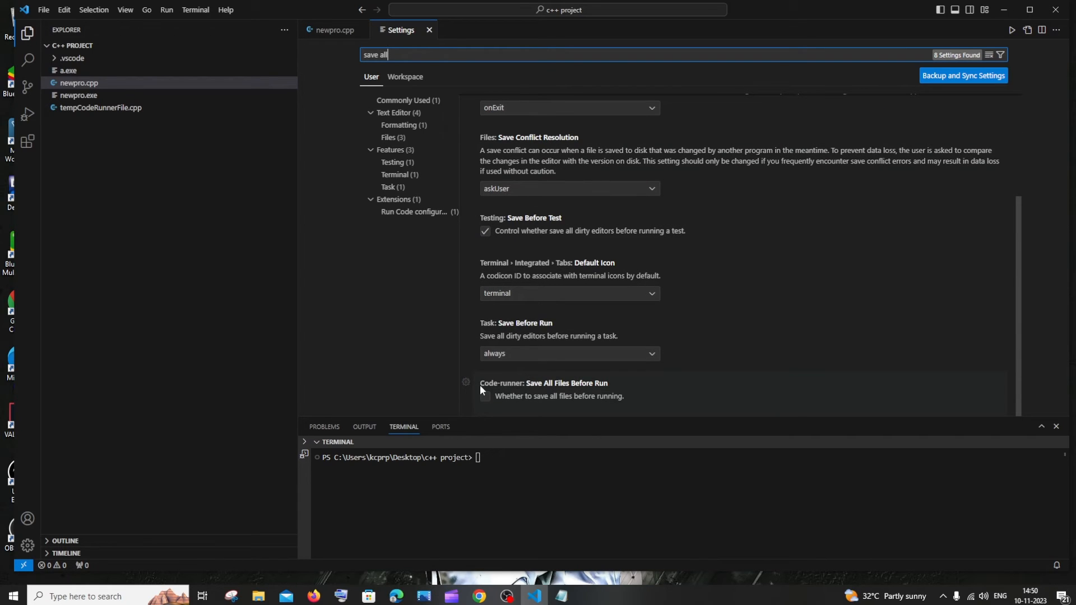
mouse_move(597, 390)
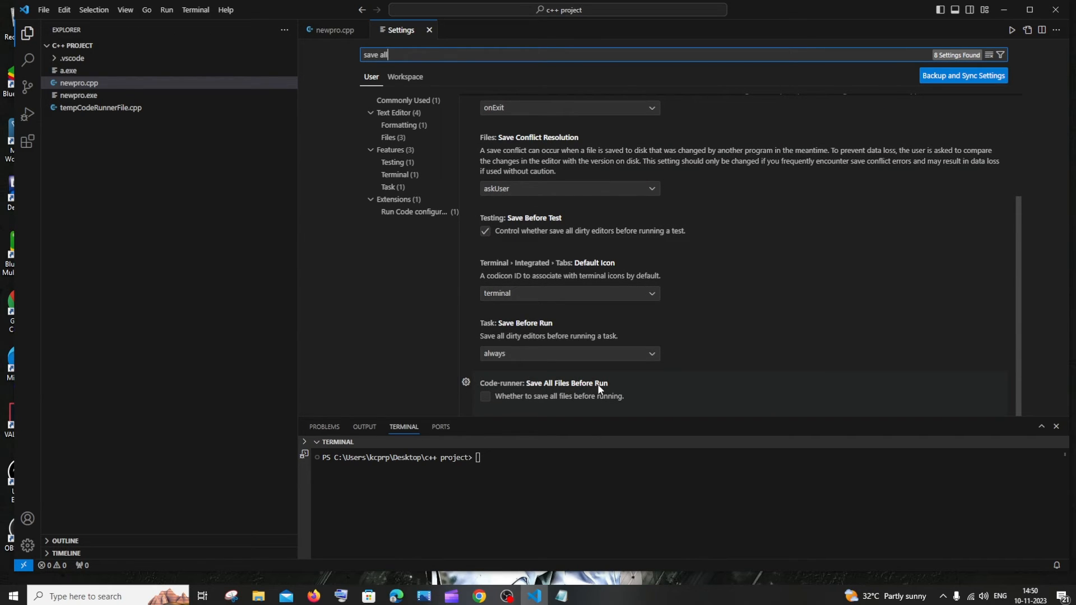
mouse_move(484, 396)
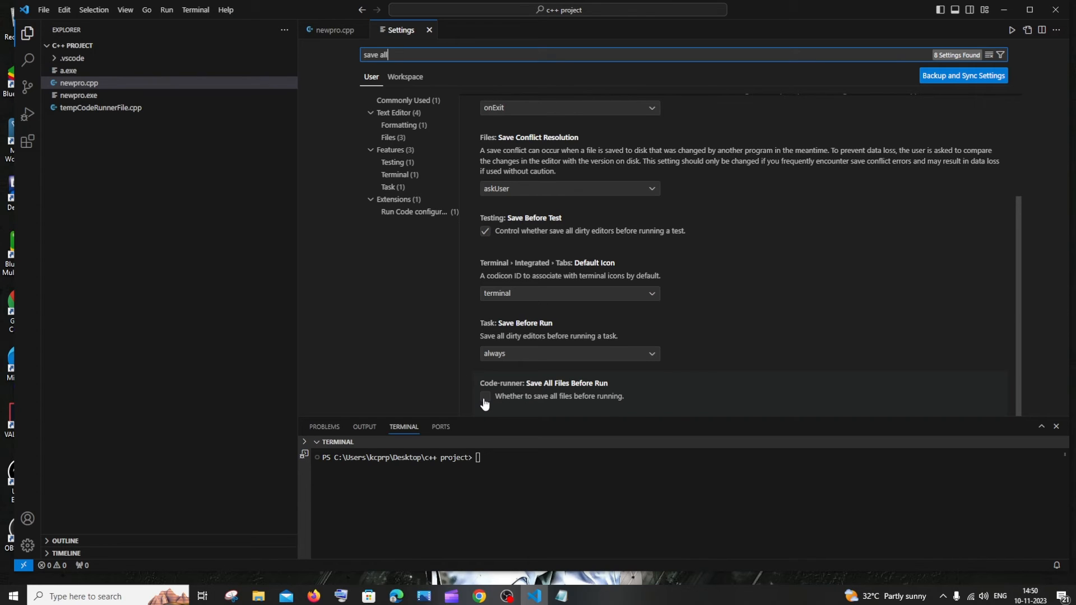
left_click(485, 396)
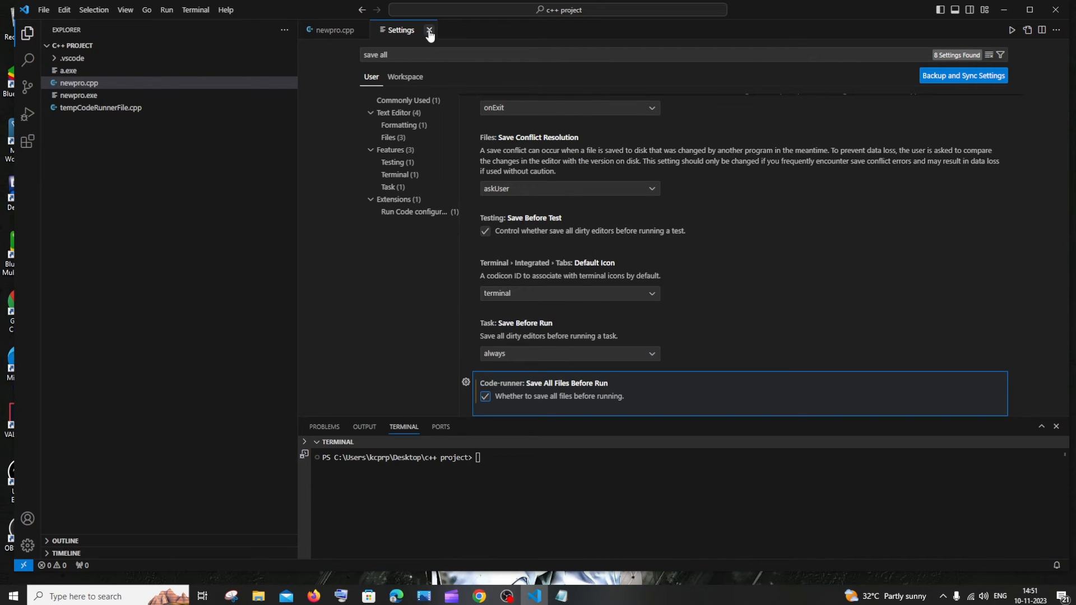
left_click(429, 29)
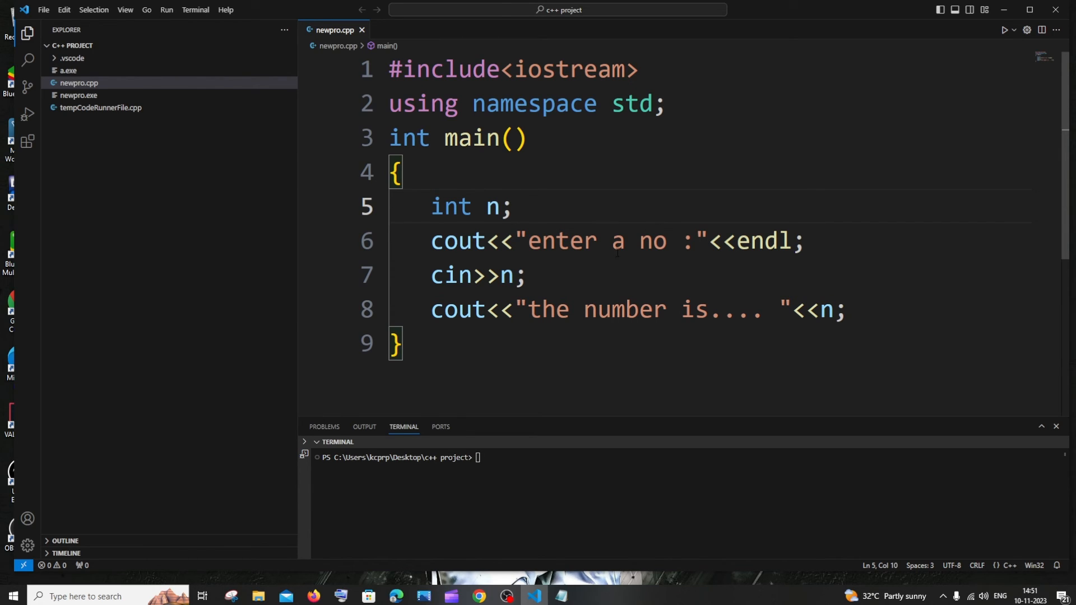
Step: Run newpro.cpp with Code Runner and enter 10, printing 'the number is.... 10'
left_click(1002, 30)
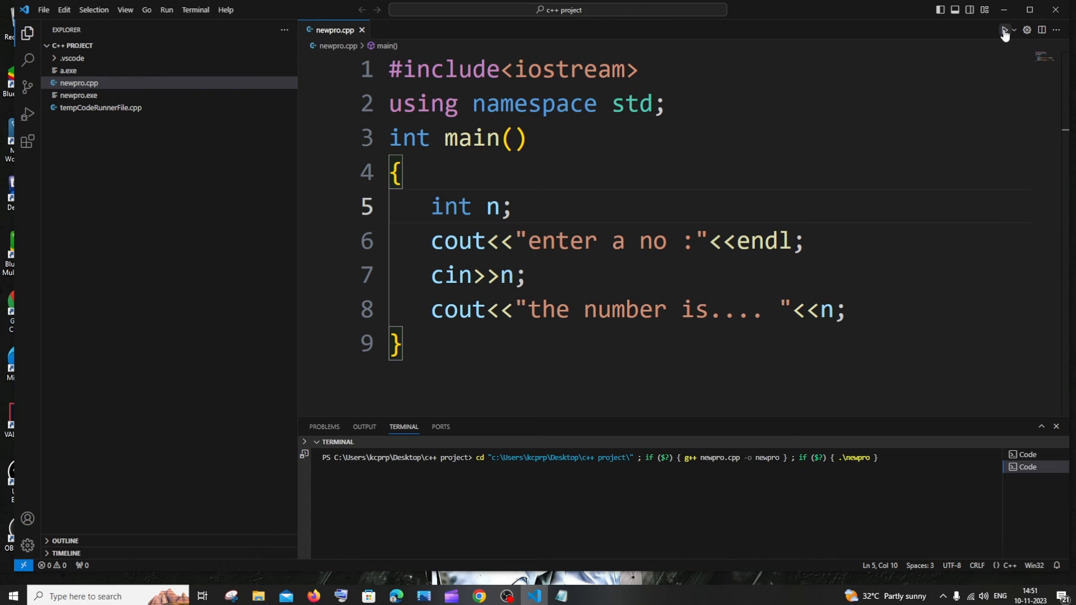
left_click(1002, 30)
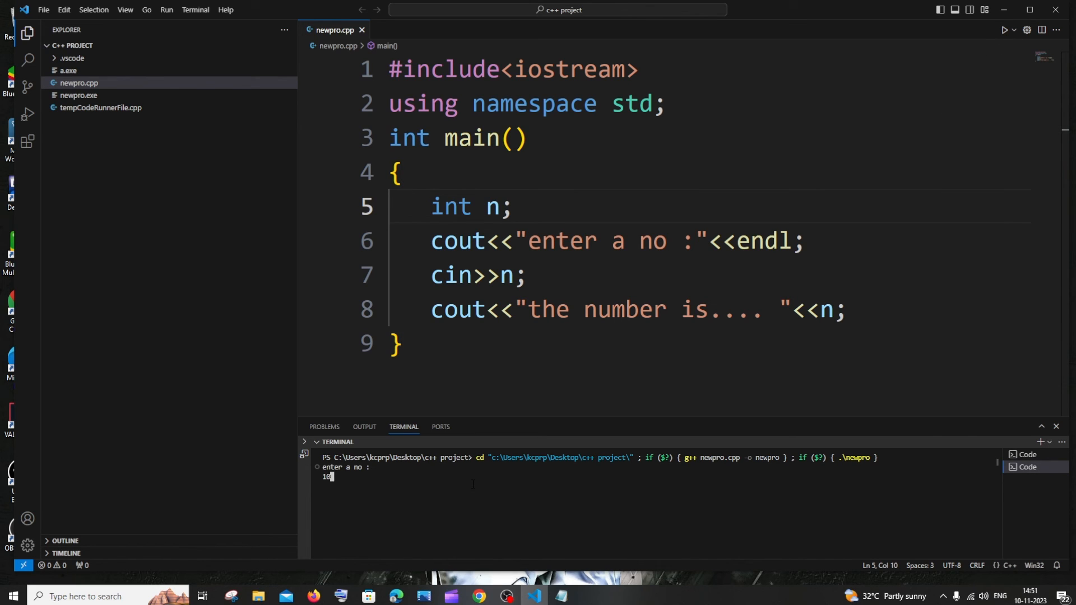
key("Return")
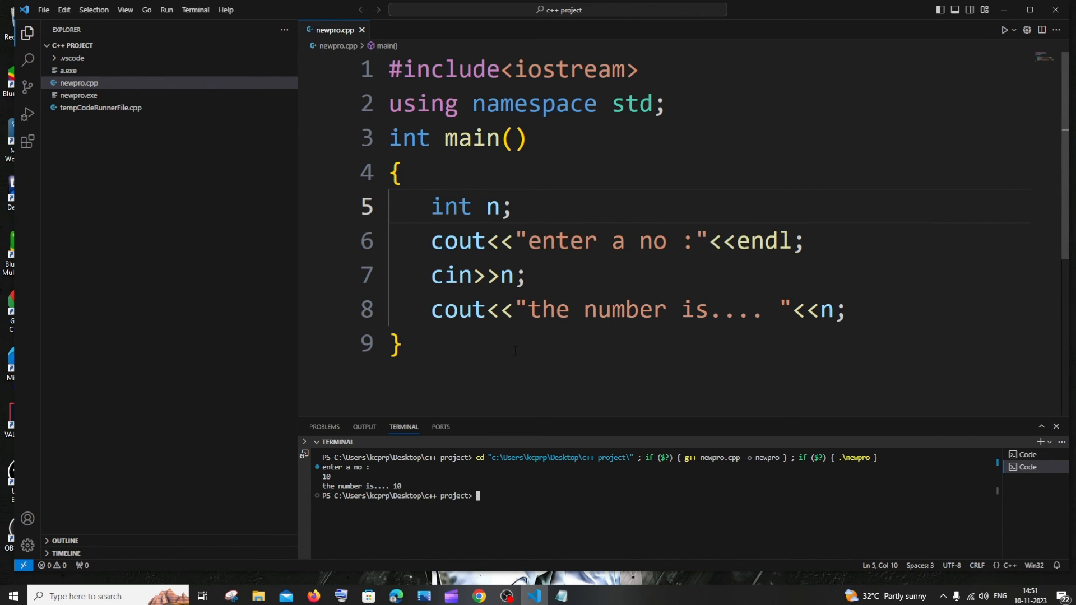
left_click(396, 343)
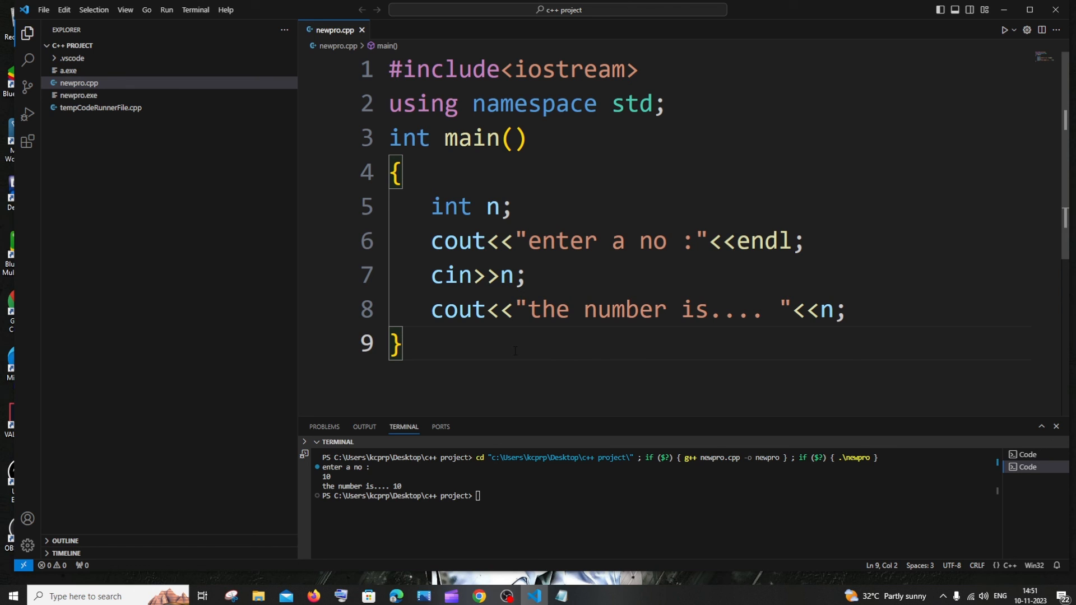